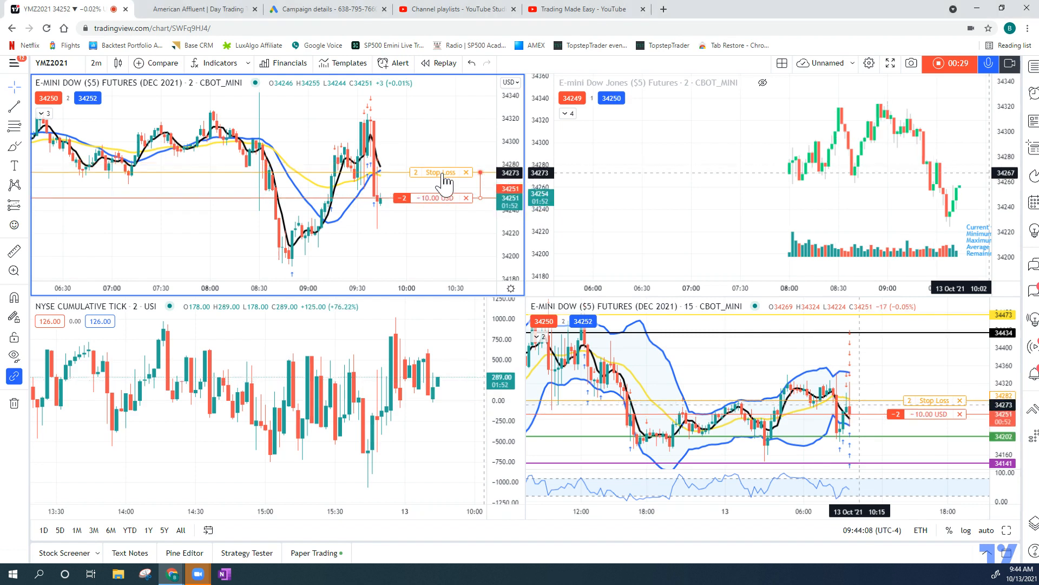
Confirm the 2-contract short's stop loss at 34274 in the order dialog
{"action": "left_click", "coordinate": [438, 172]}
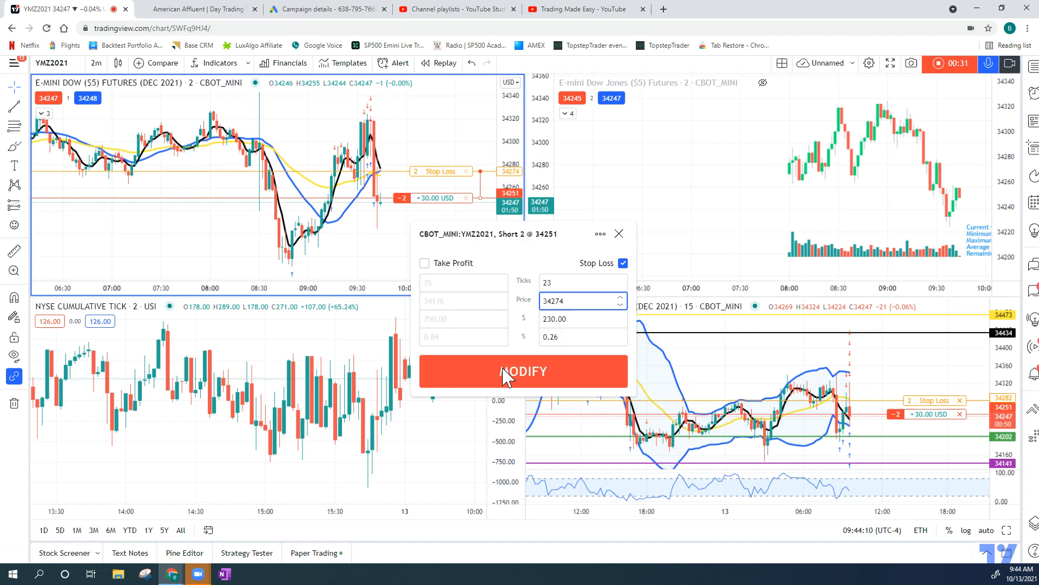
{"action": "left_click", "coordinate": [524, 371]}
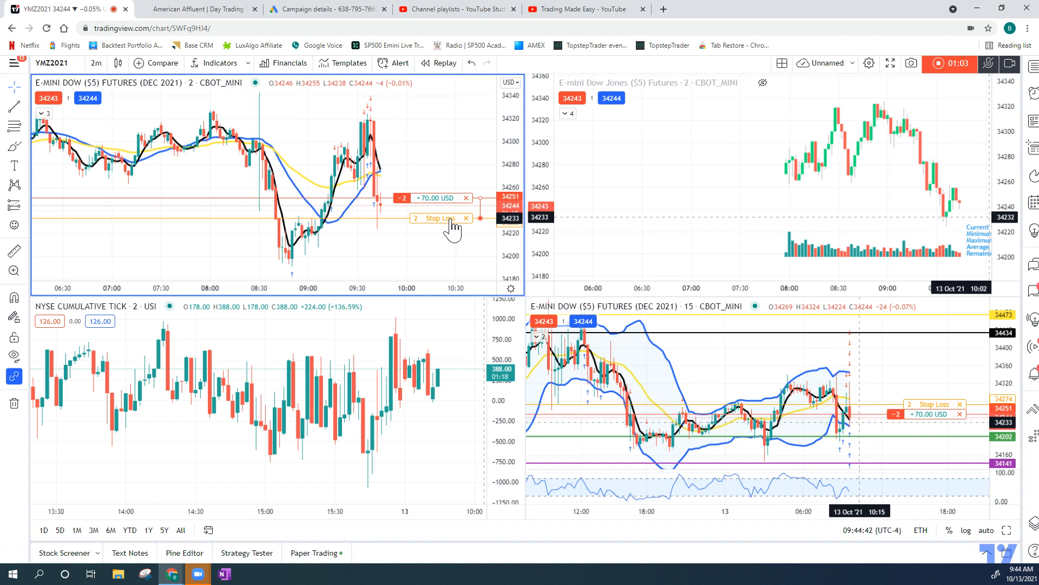
Modify the lowered stop loss to buy 2 Dow futures at 34233
{"action": "left_click", "coordinate": [441, 218]}
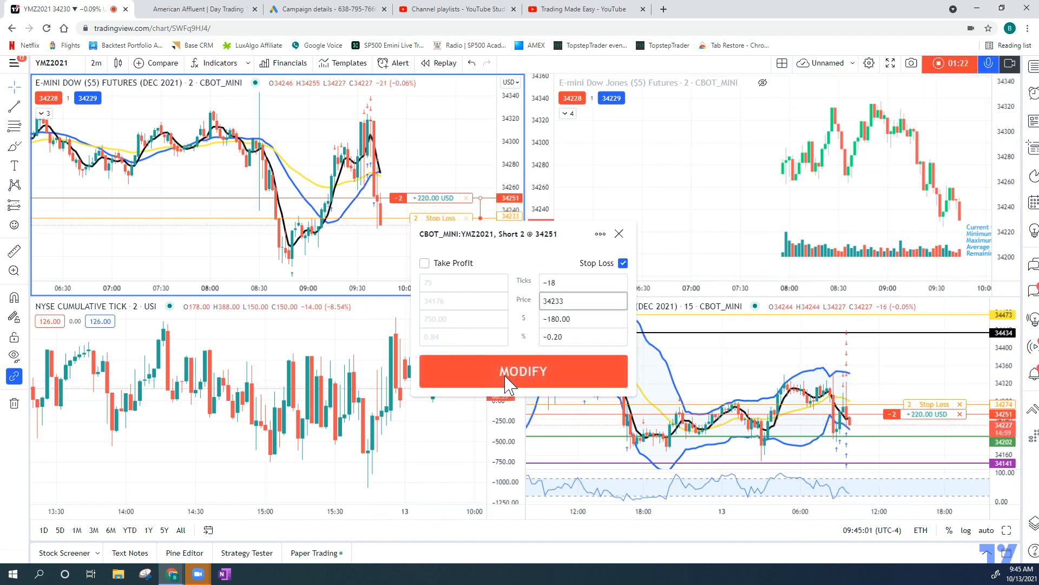
{"action": "left_click", "coordinate": [524, 371]}
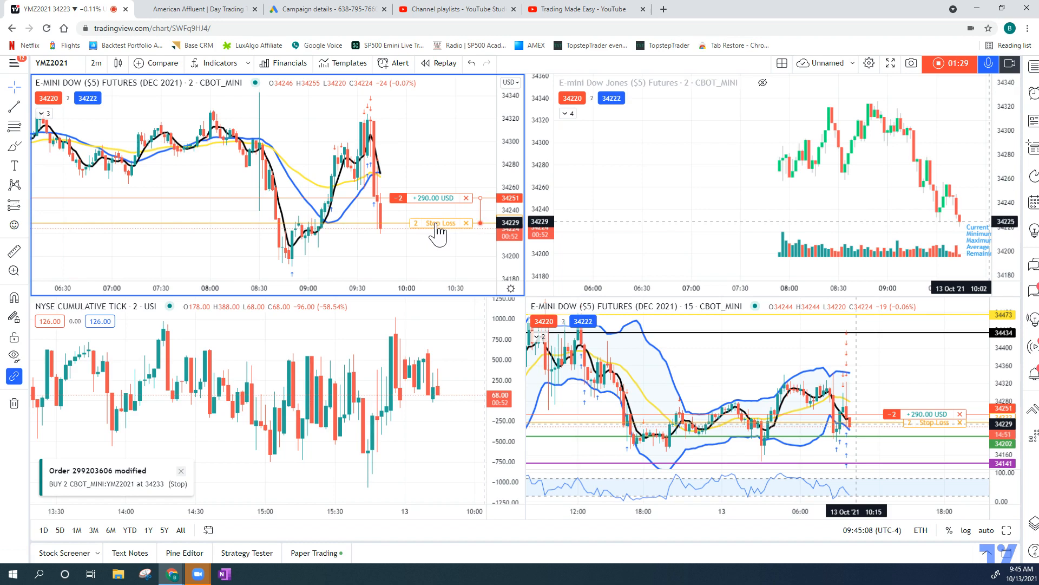
Modify the stop to 34229, then try 34221, which is refused as below the ask
{"action": "left_click", "coordinate": [437, 223]}
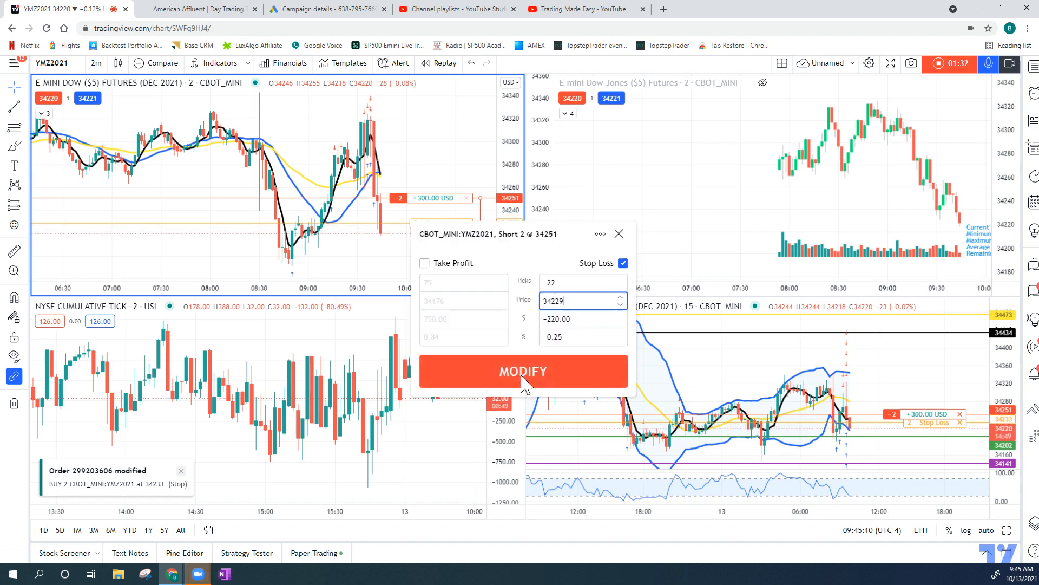
{"action": "left_click", "coordinate": [524, 371]}
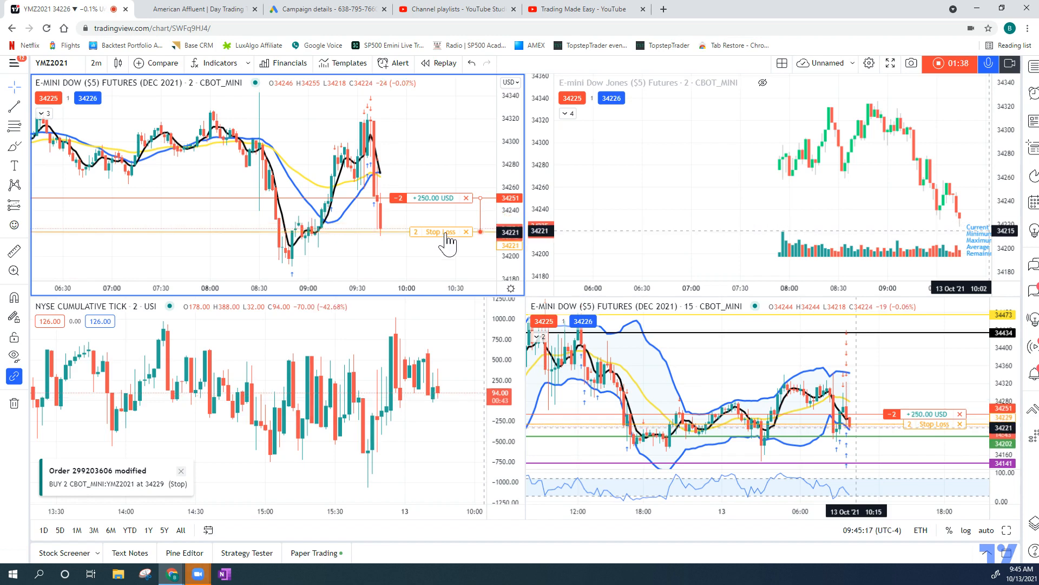
{"action": "left_click", "coordinate": [436, 232]}
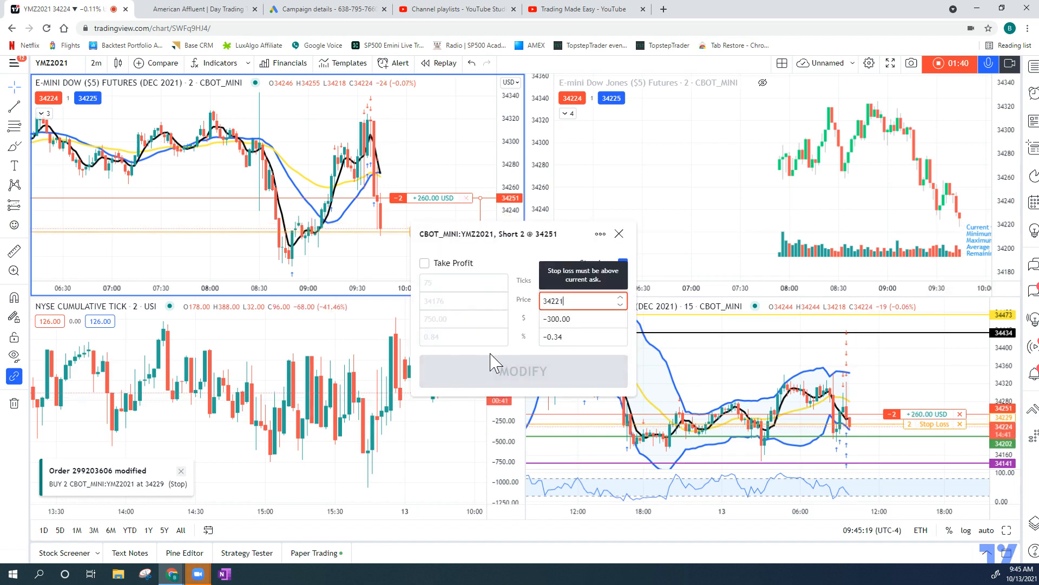